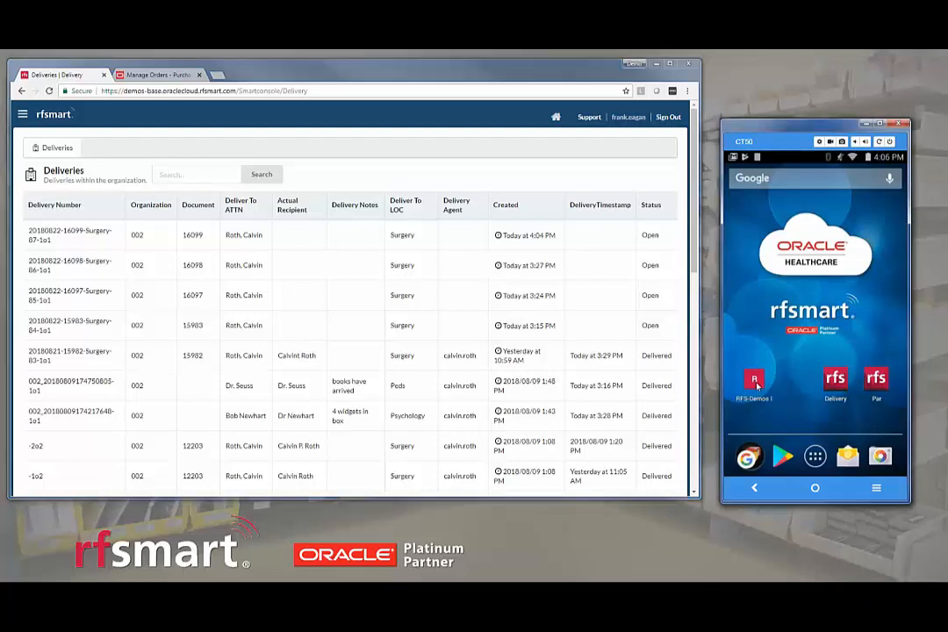
# Launch RF-SMART, start receiving a purchase order, and begin entering the organization code
pyautogui.click(754, 384)
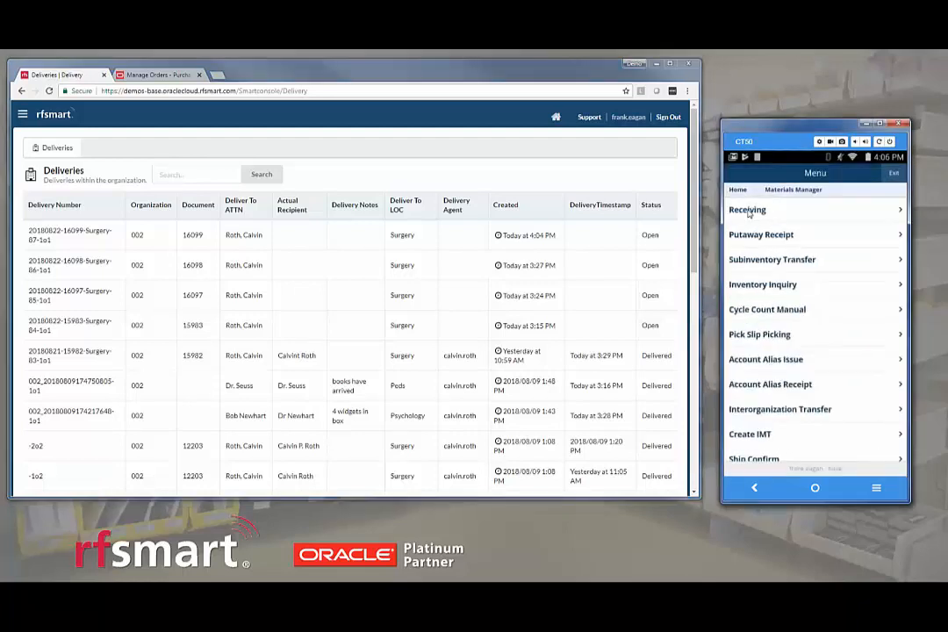
pyautogui.click(747, 209)
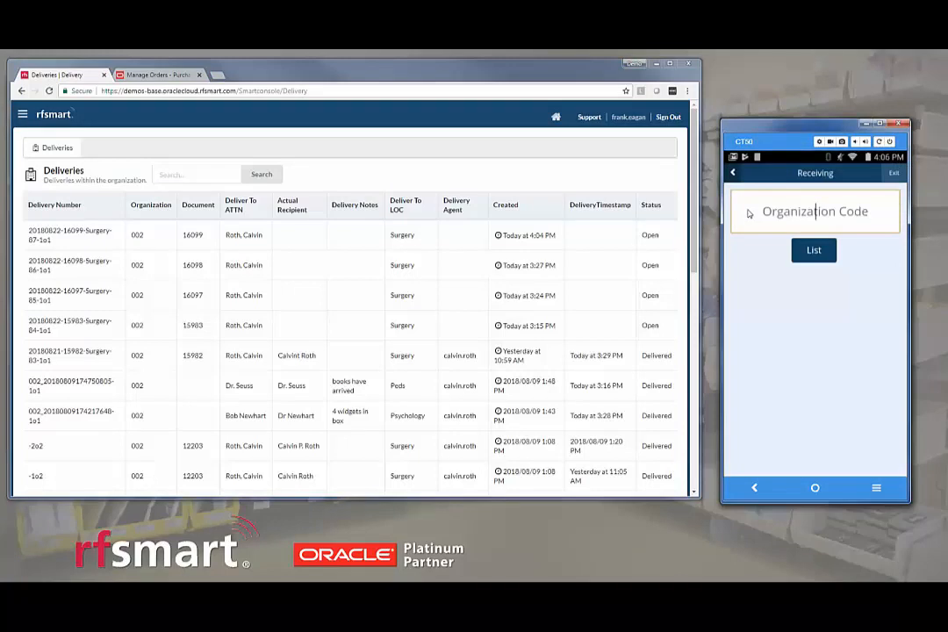
pyautogui.click(813, 250)
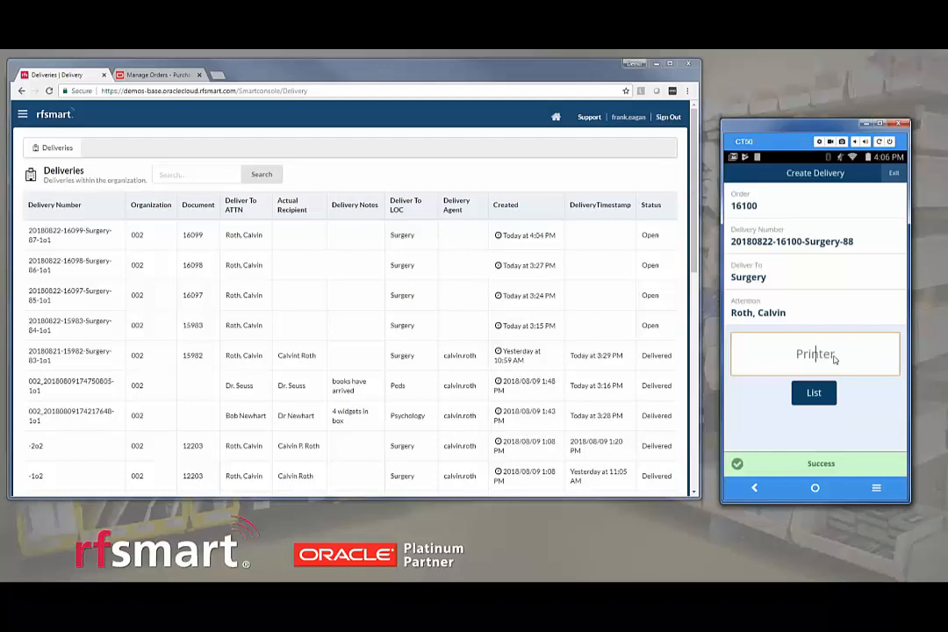
pyautogui.moveTo(372, 182)
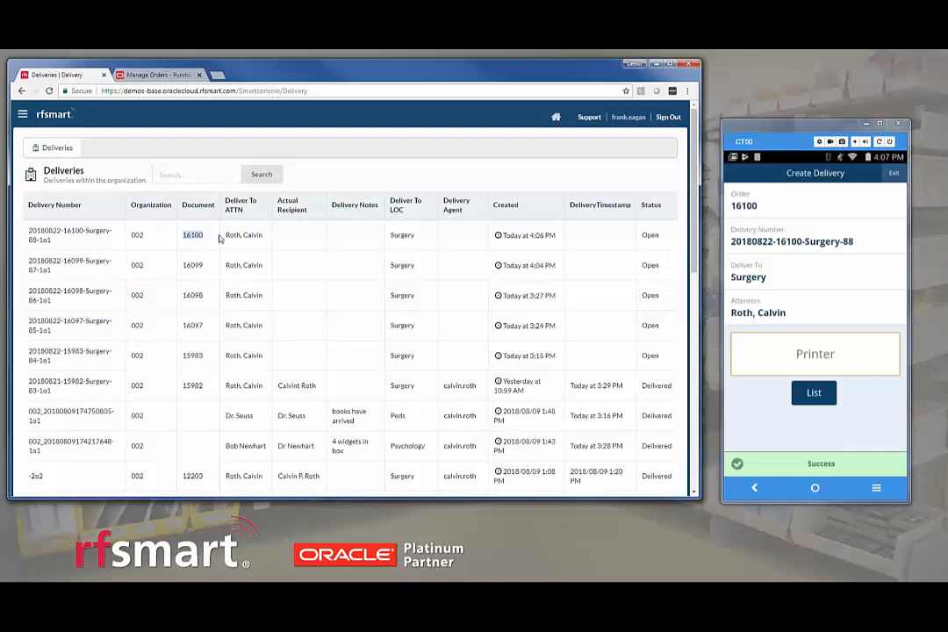
pyautogui.moveTo(751, 288)
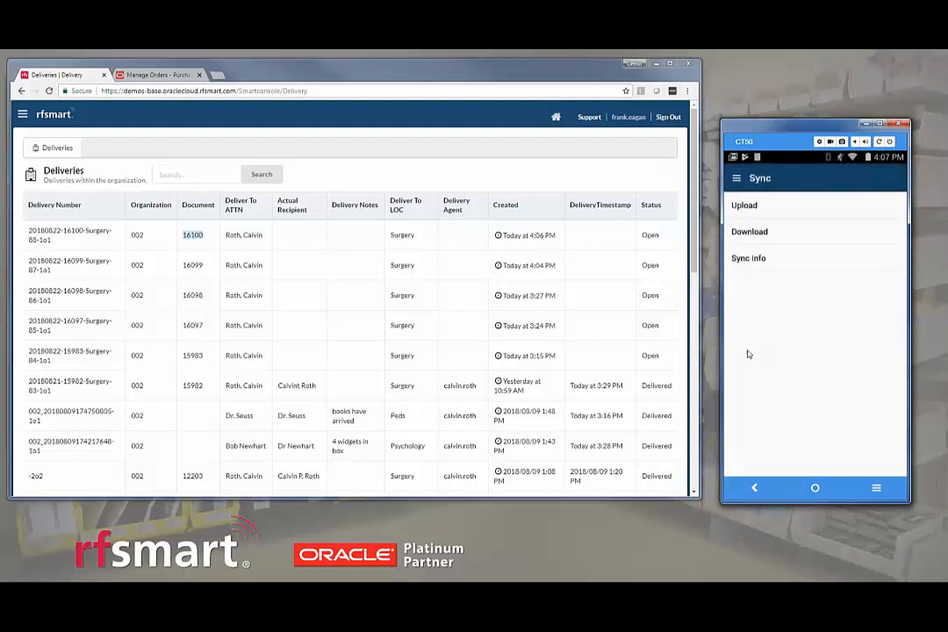
# Download the open deliveries, acknowledge completion, and go to the Delivery screen
pyautogui.click(744, 204)
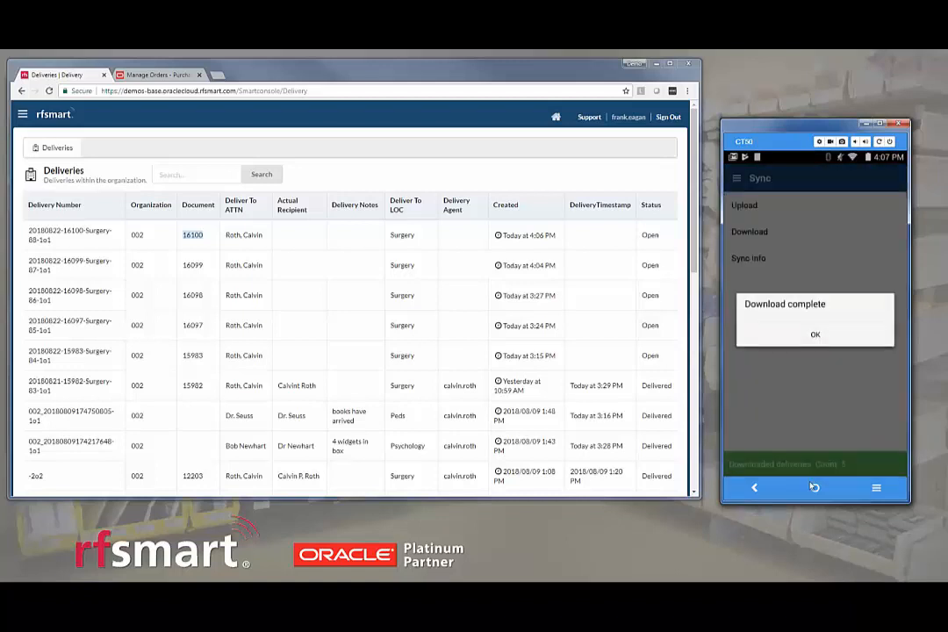
pyautogui.click(814, 334)
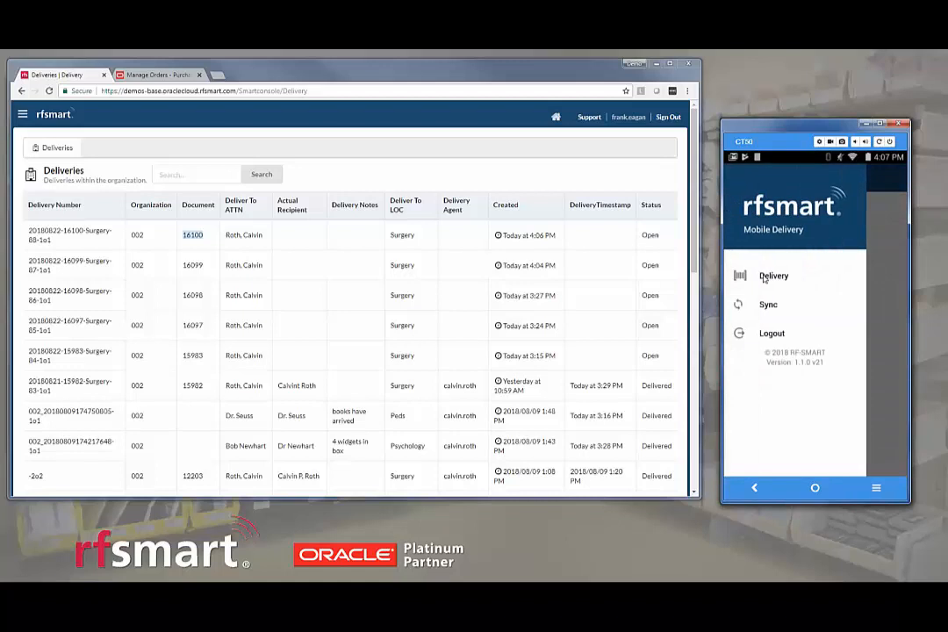
pyautogui.click(774, 276)
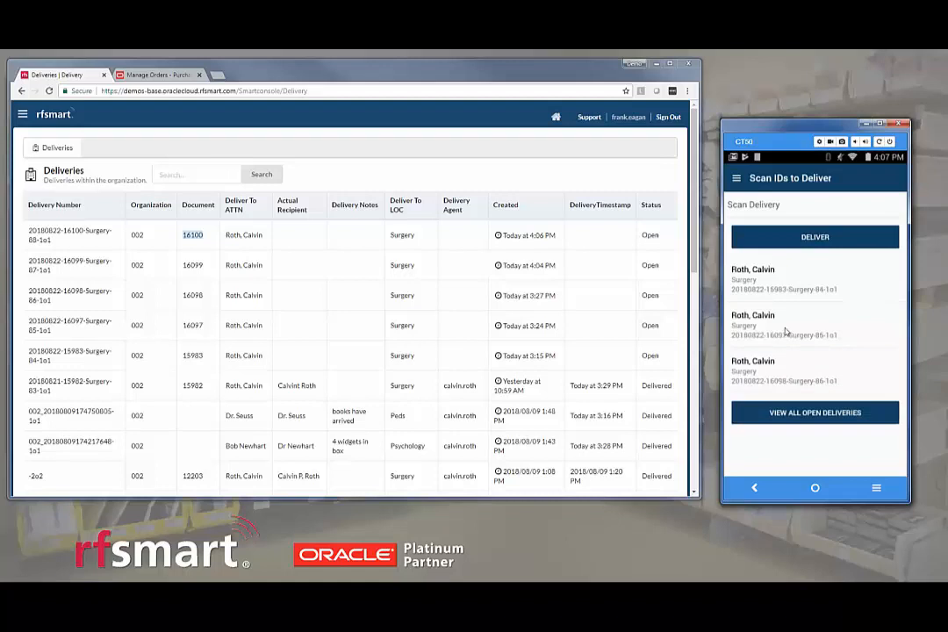
pyautogui.click(815, 236)
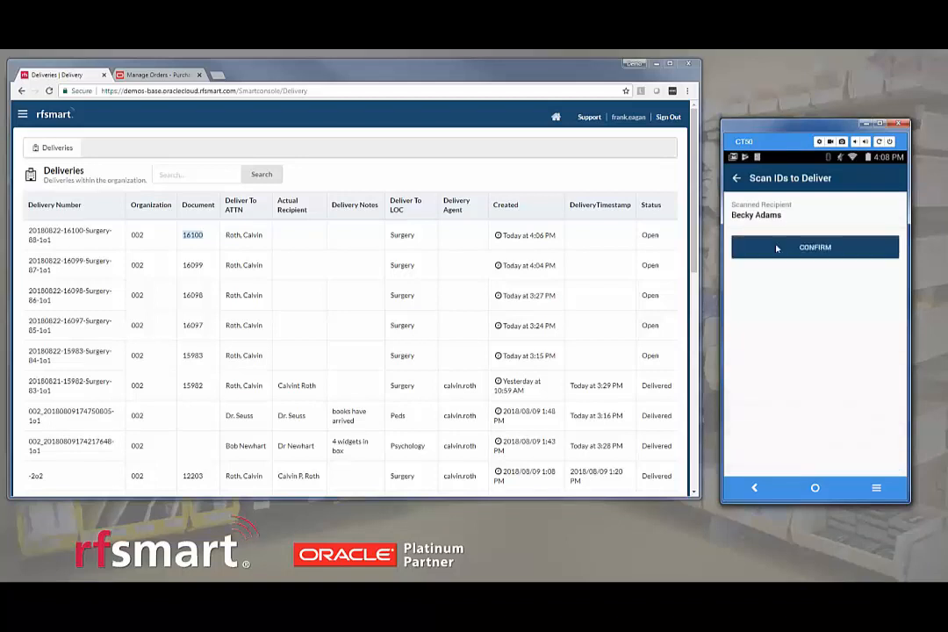
pyautogui.click(814, 246)
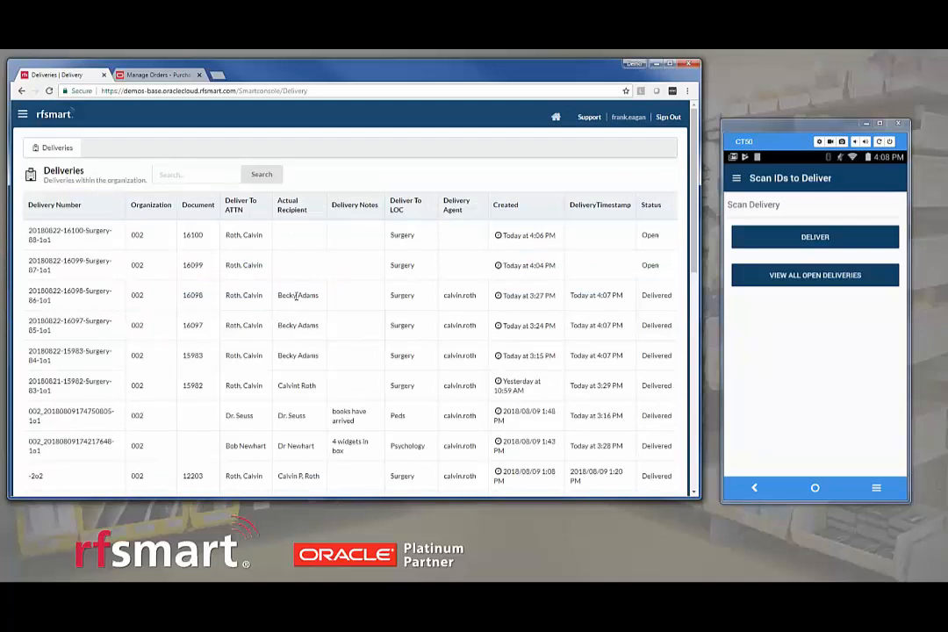
pyautogui.moveTo(860, 392)
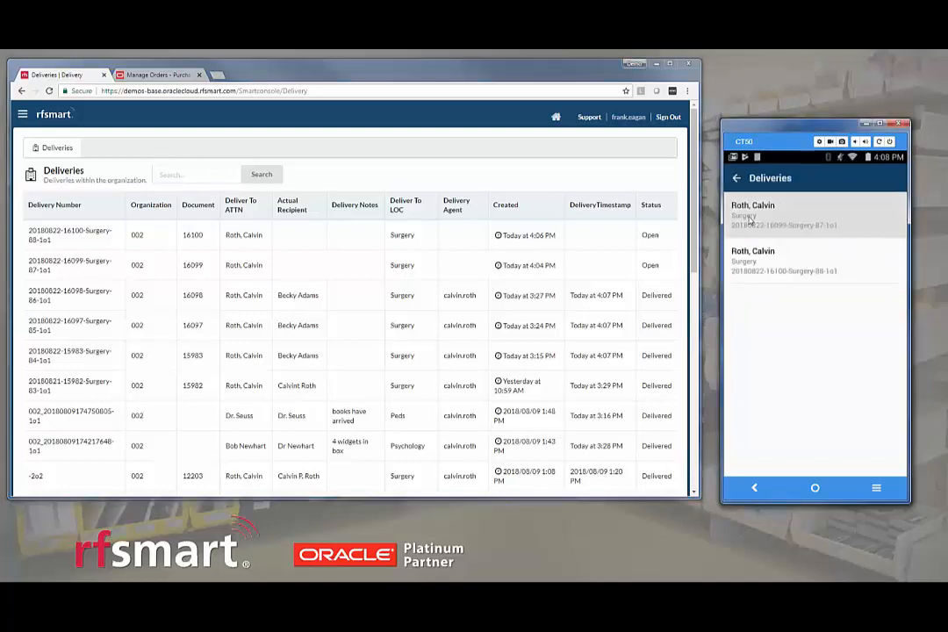
pyautogui.click(815, 215)
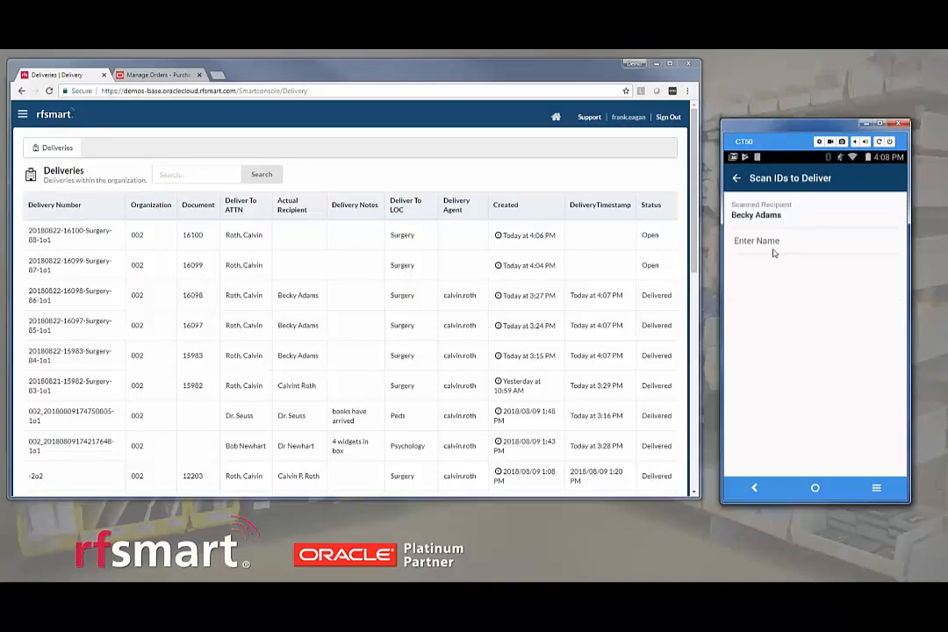
pyautogui.click(773, 241)
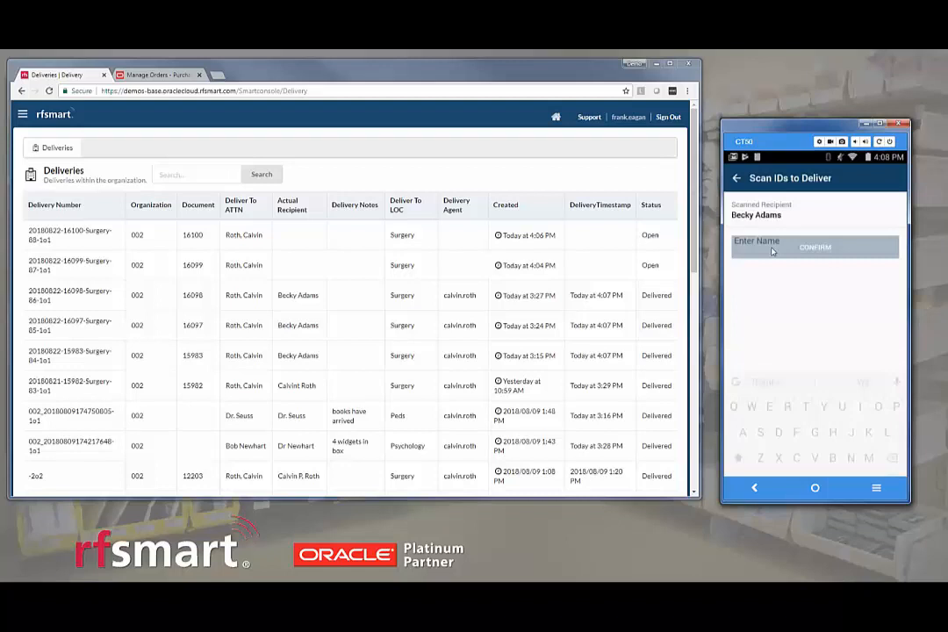
pyautogui.click(814, 247)
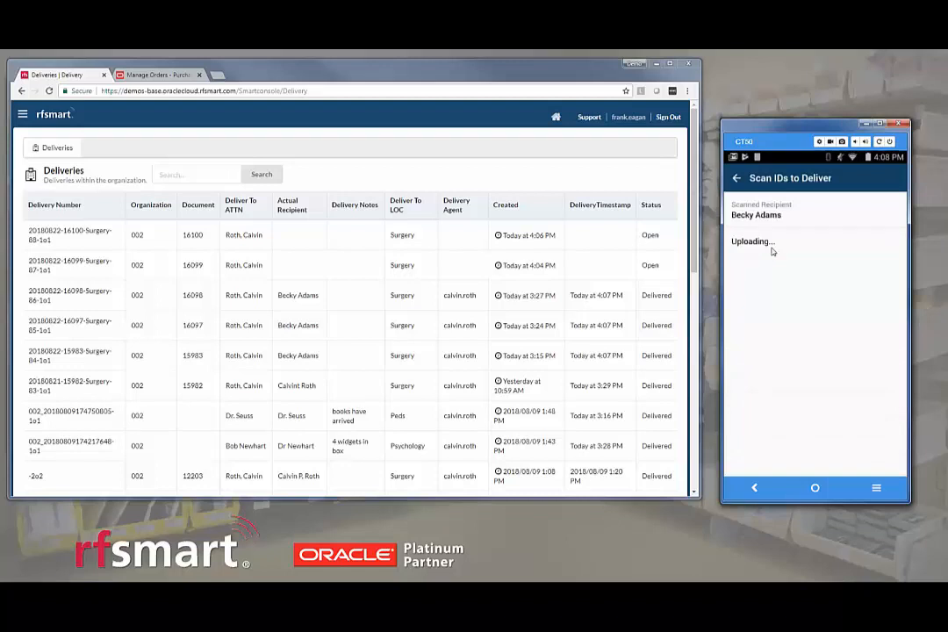